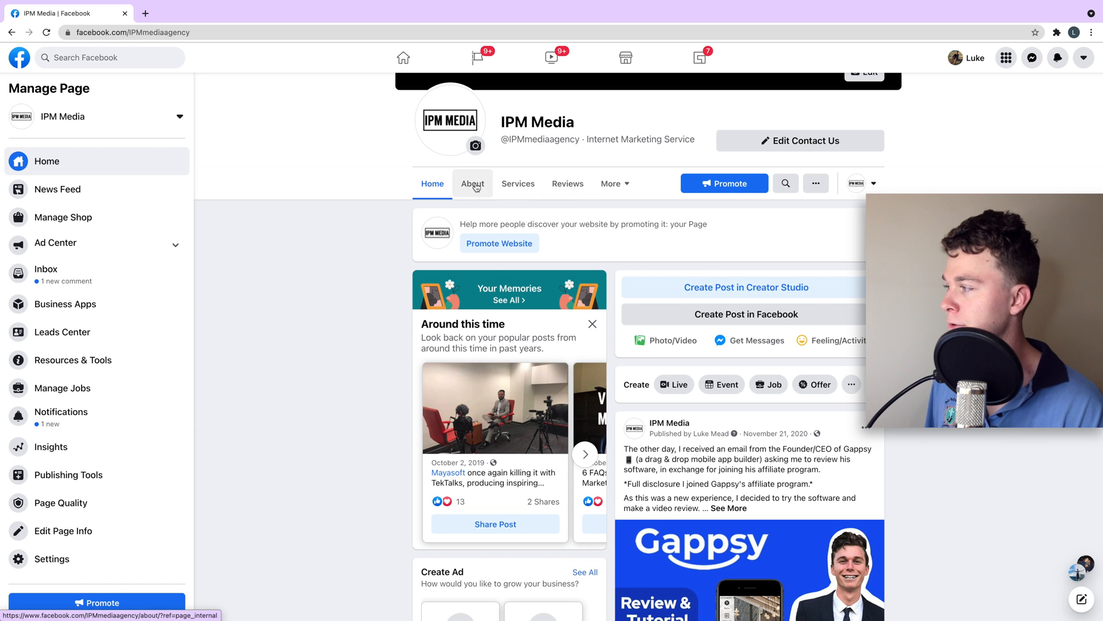
Open the IPM Media page's About tab to view its general info and contact details
click(472, 183)
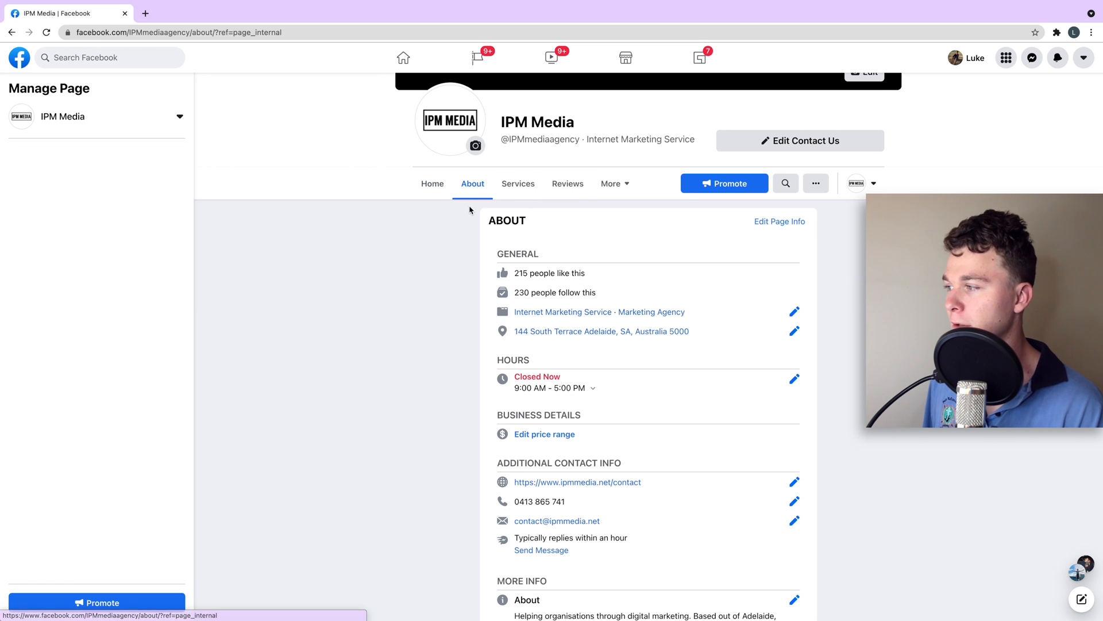
scroll(down, 3)
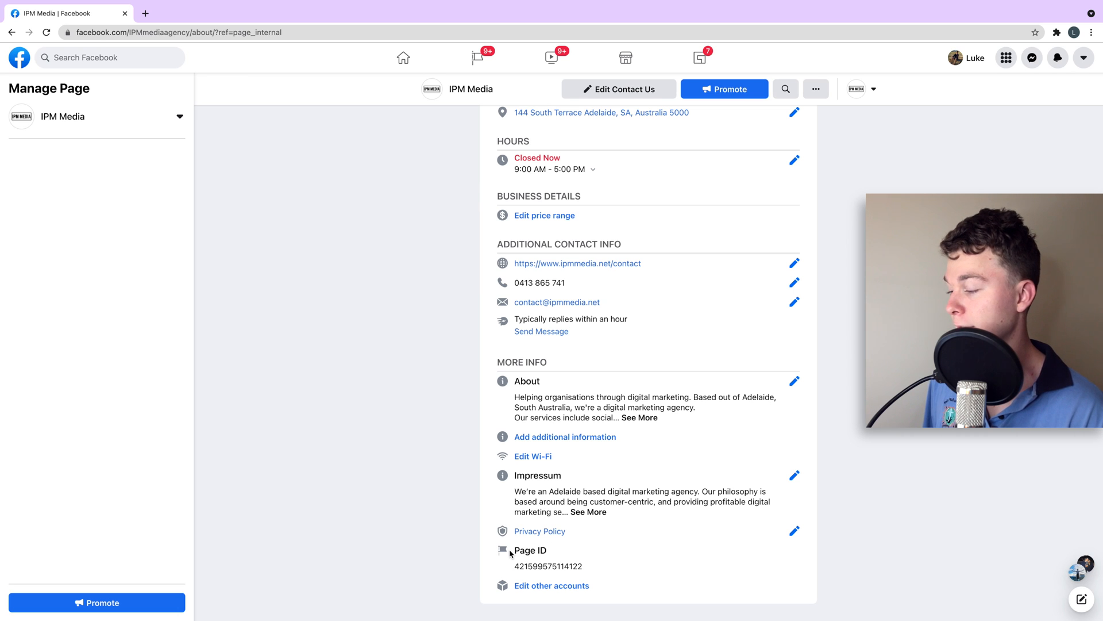
drag(514, 550, 587, 566)
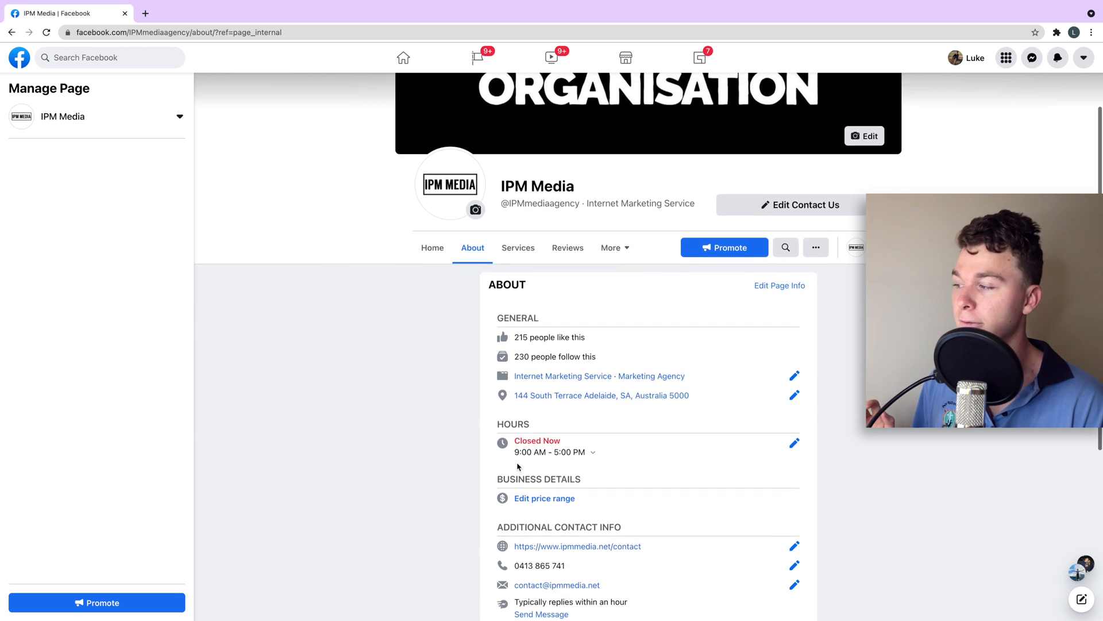
scroll(down, 3)
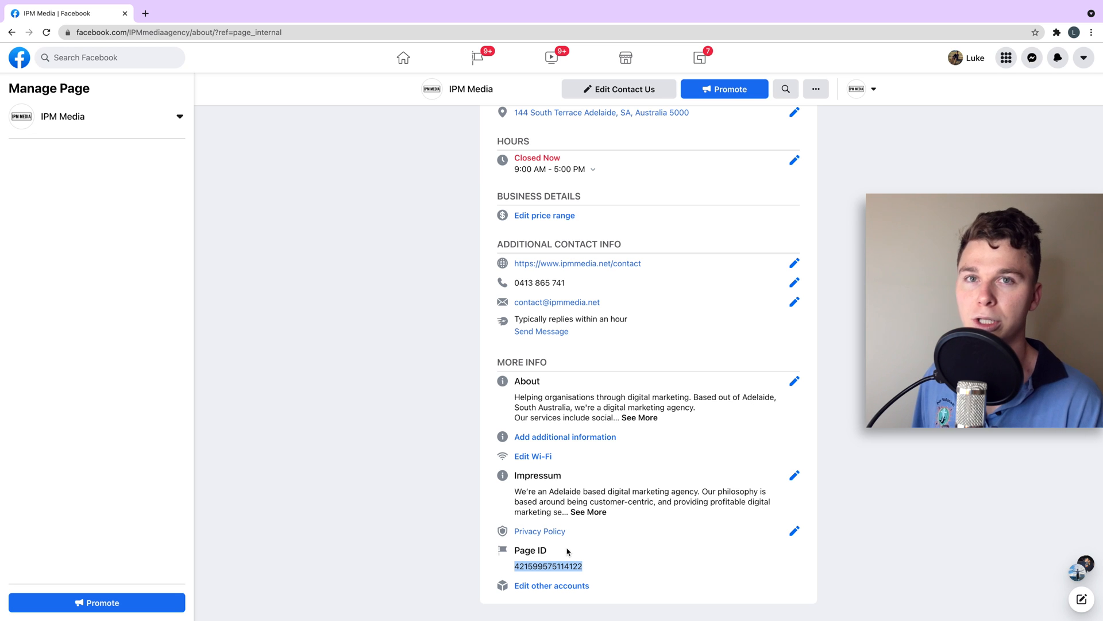
mouse_move(446, 461)
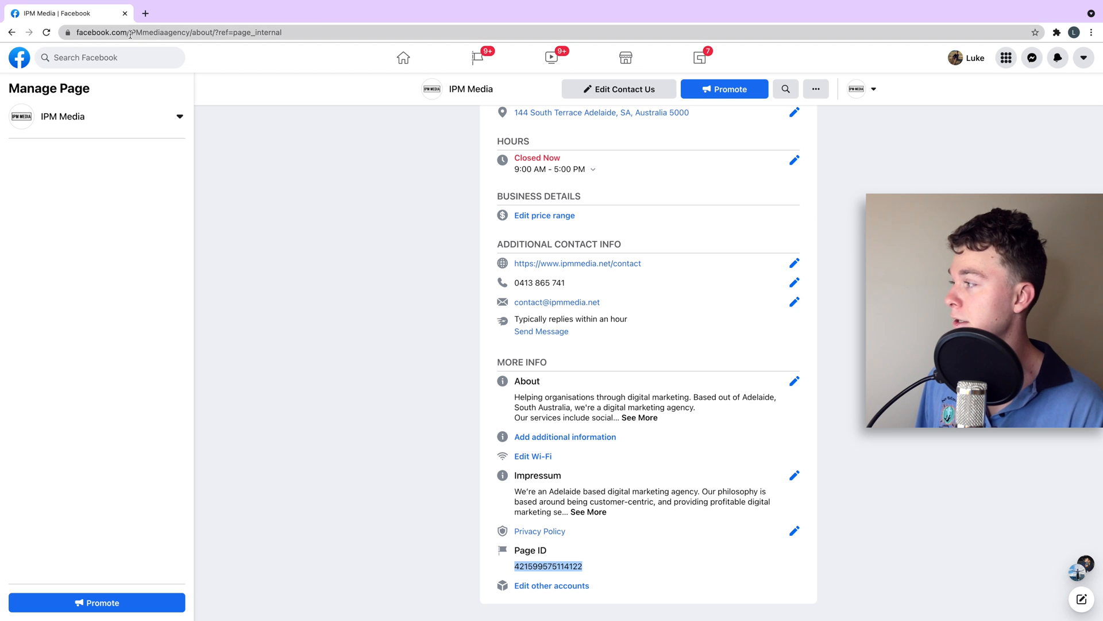
text(https://www.facebook.com/421599575114122)
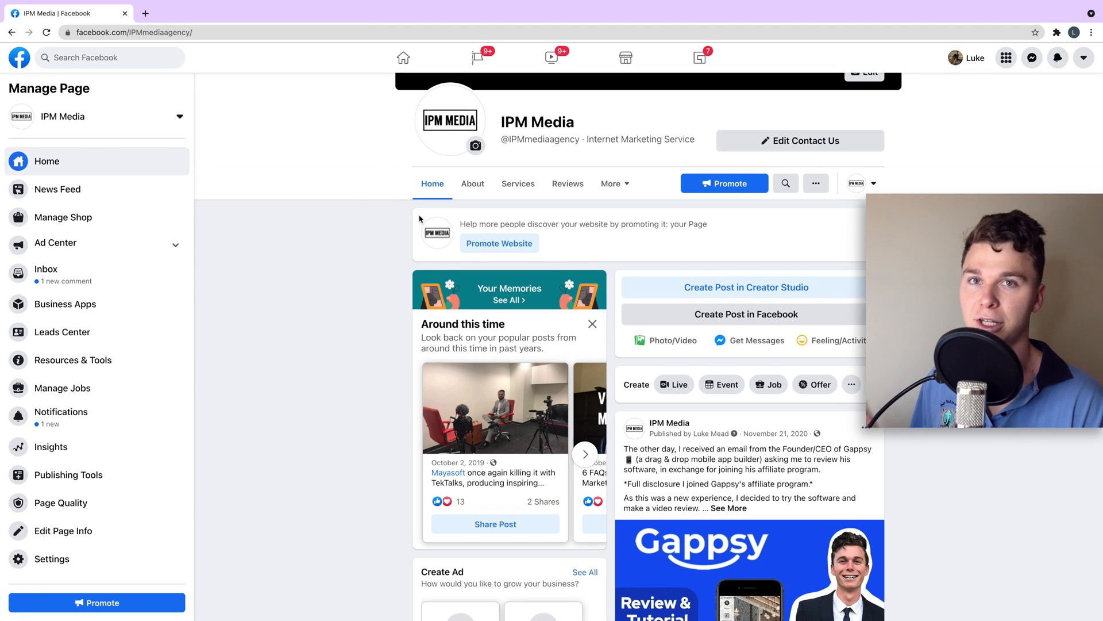
scroll(down, 3)
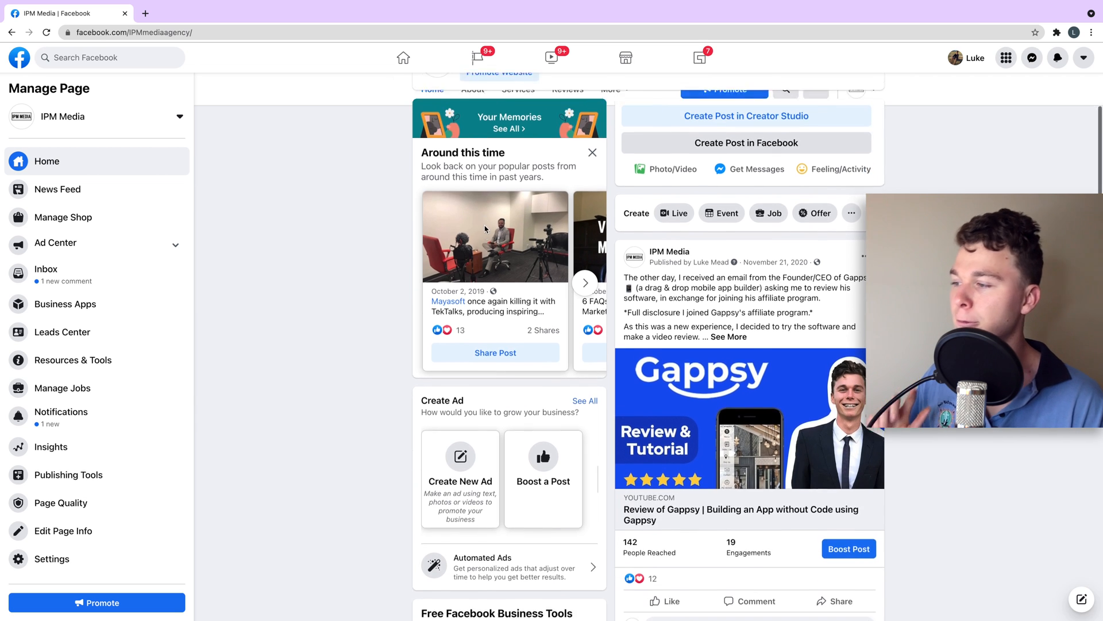